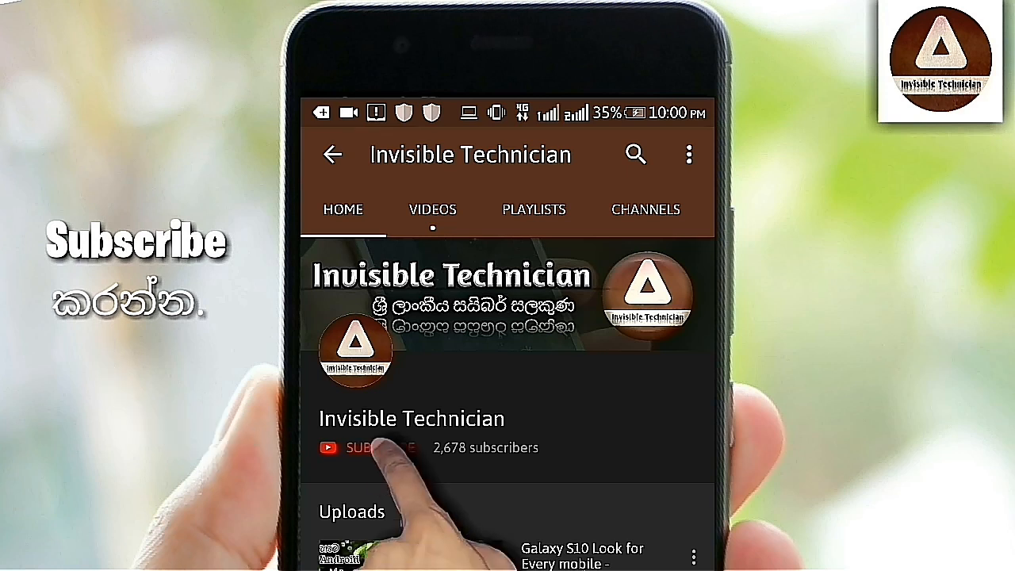
Launch Typing Control from its home-screen icon, showing service and app-activation switched off.
left_click(370, 447)
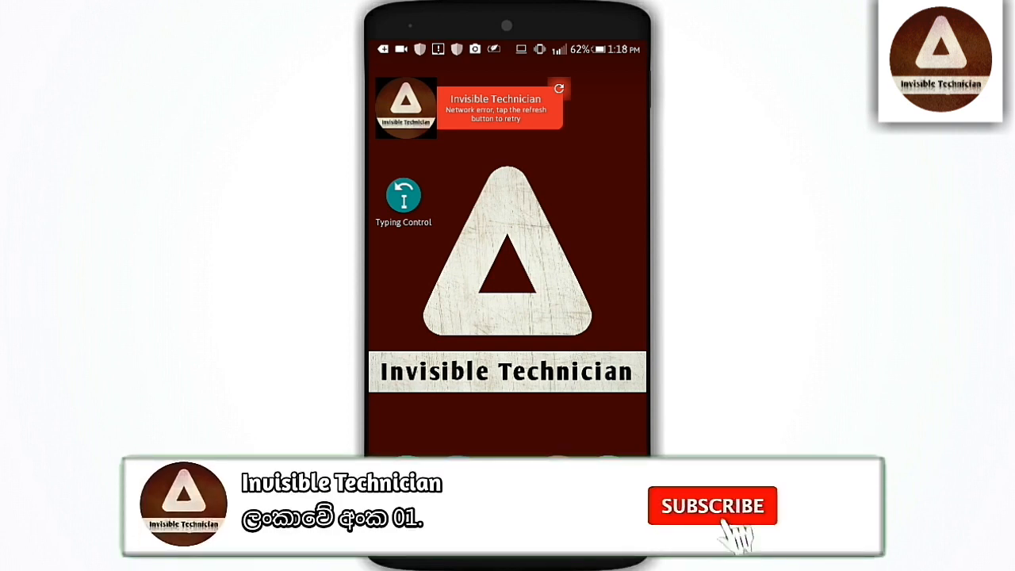
left_click(711, 506)
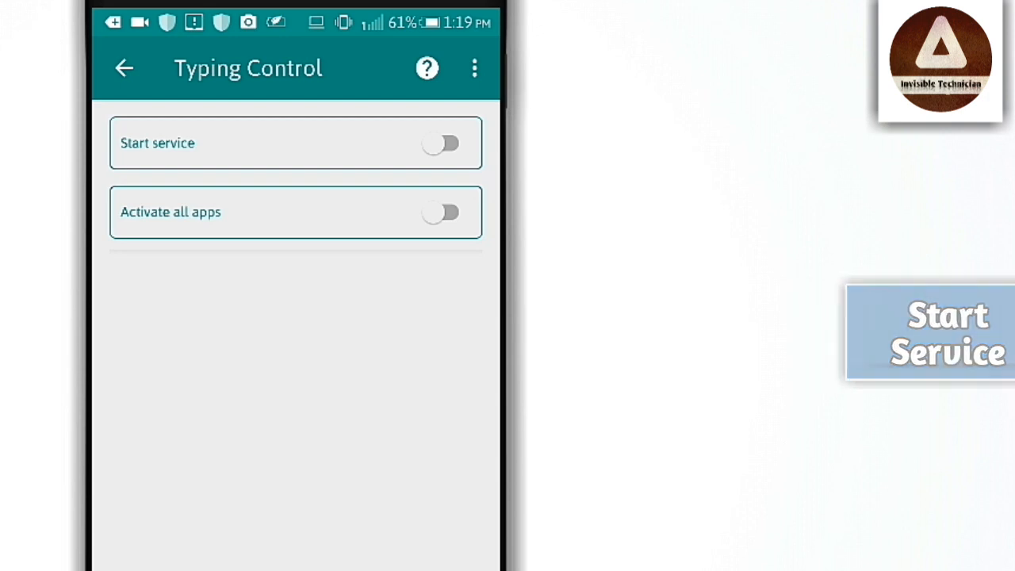
Start the service and reach Typing Control's entry in the phone's Accessibility settings.
left_click(441, 143)
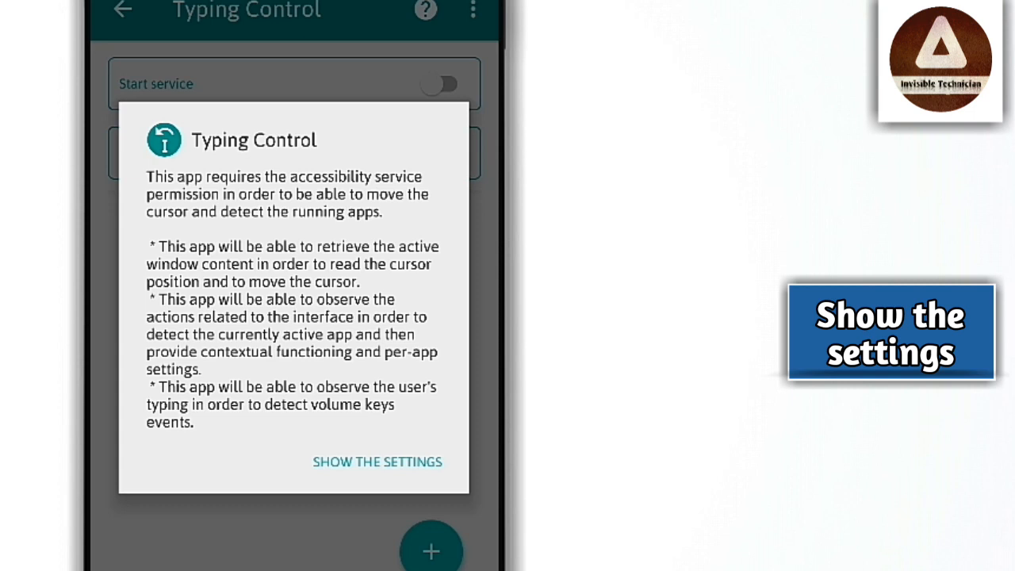
left_click(378, 462)
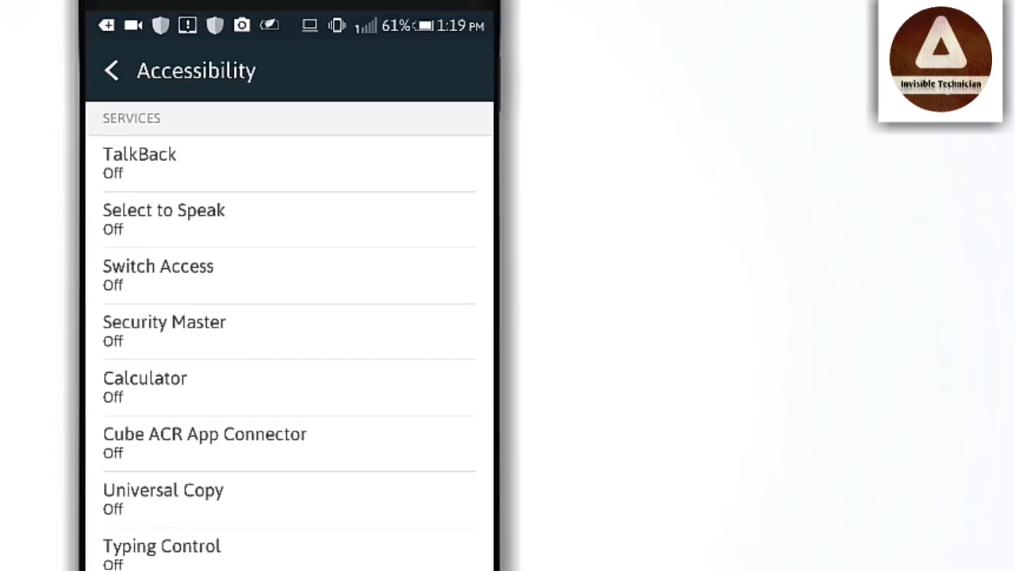
scroll("down", 3)
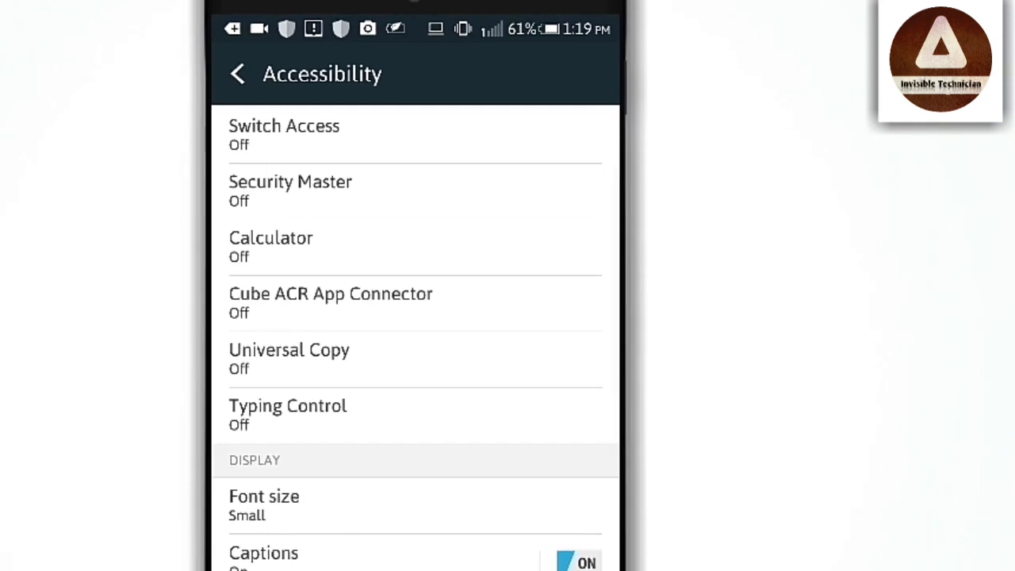
Switch on Typing Control's accessibility service and allow the requested permissions.
left_click(288, 406)
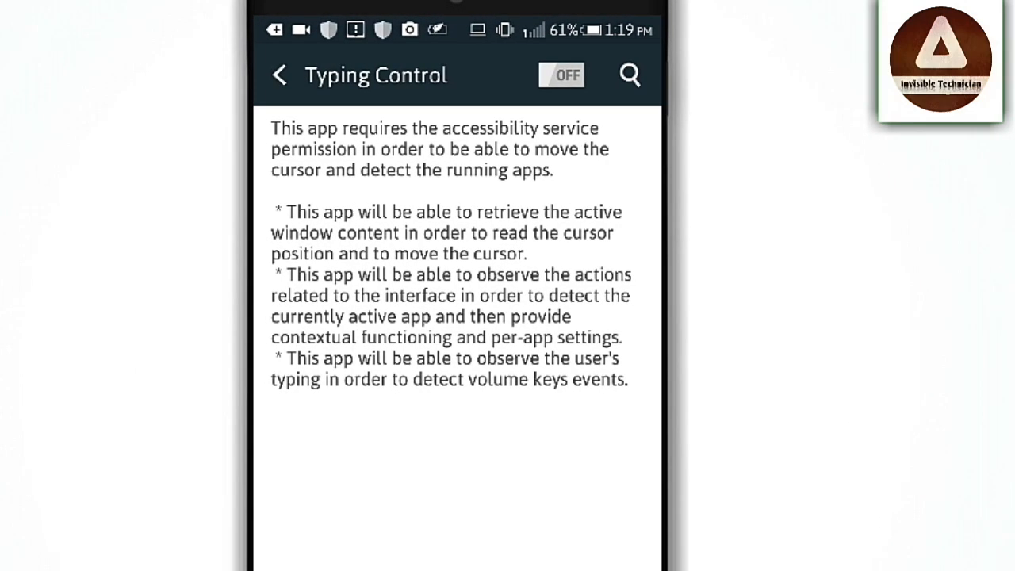
left_click(561, 75)
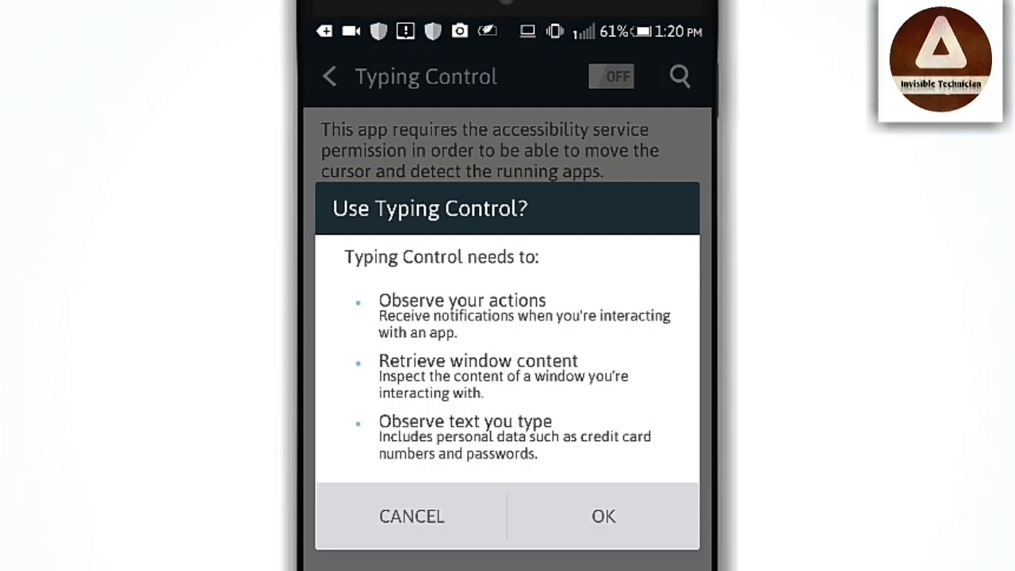
left_click(602, 515)
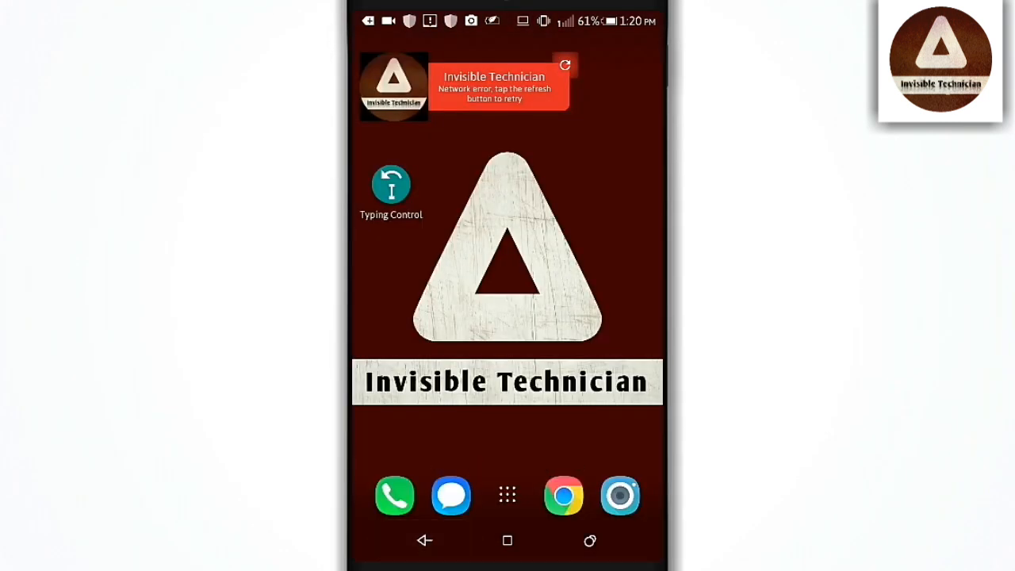
Reopen Typing Control, switch Start service on and bring up the Select an app list.
left_click(391, 188)
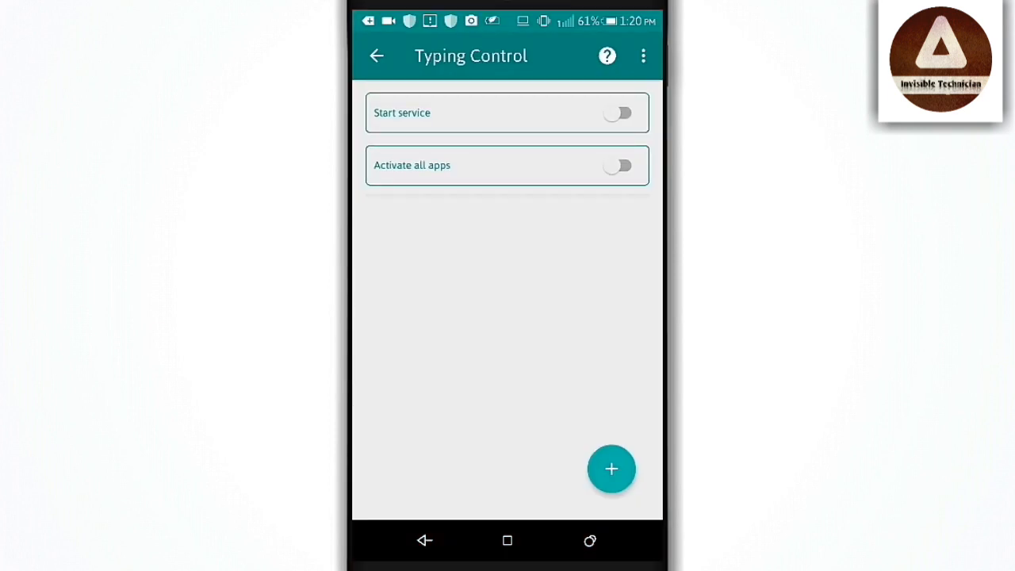
left_click(618, 113)
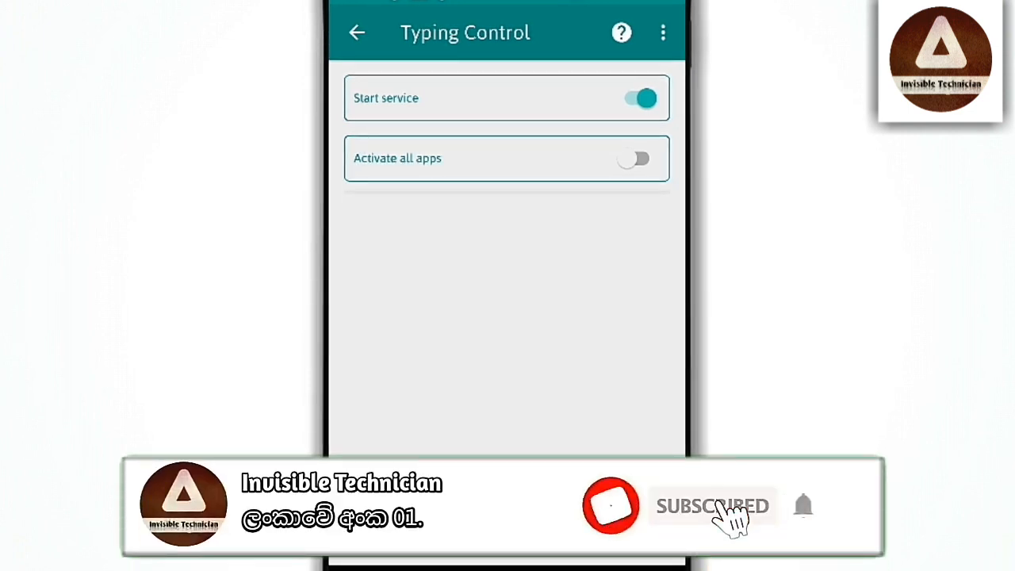
left_click(508, 159)
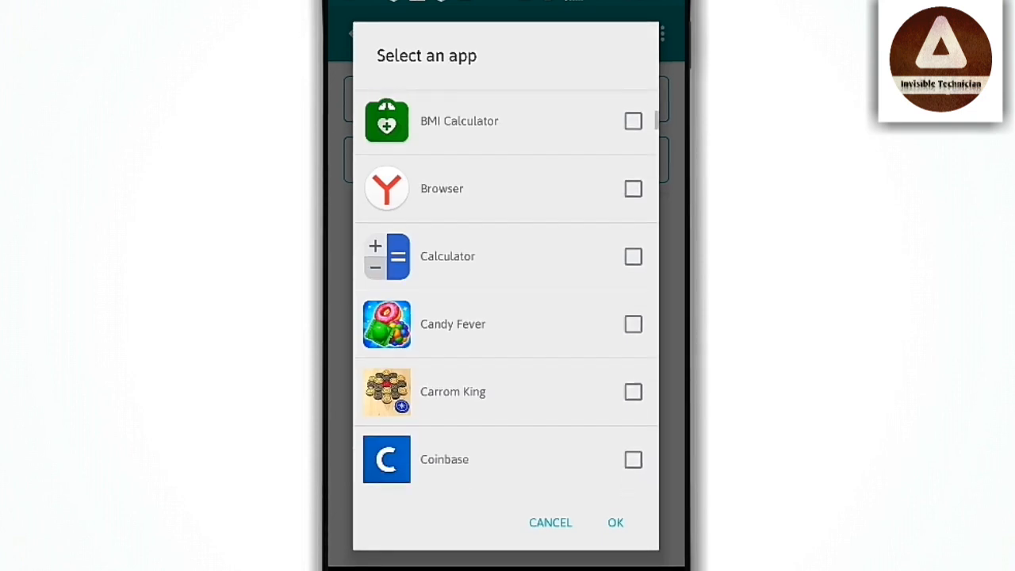
Scroll through the Select an app list before dismissing it back to the main settings.
scroll("down", 3)
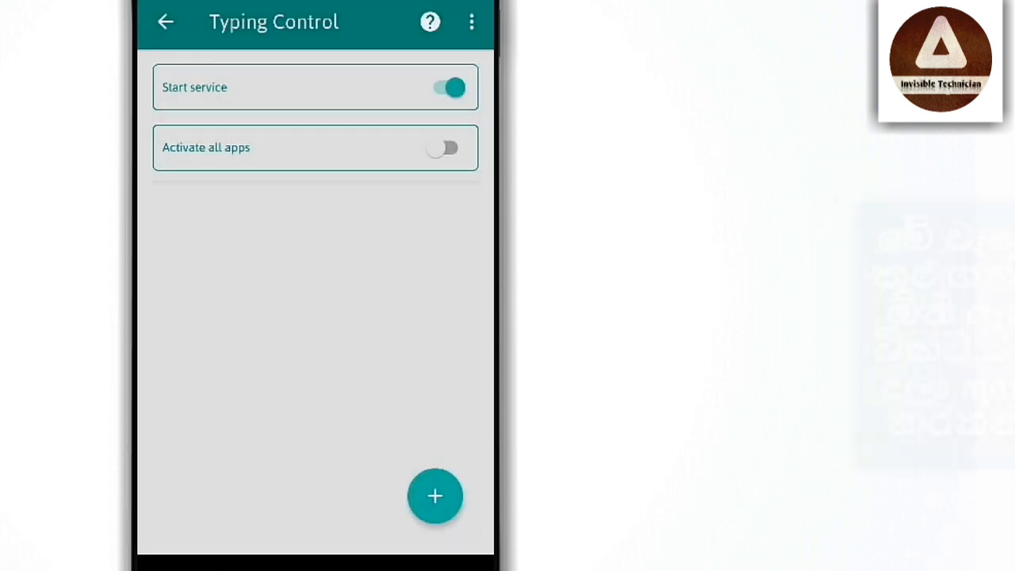
Tick a messaging app in Select an app so volume-key cursor control works there.
left_click(434, 494)
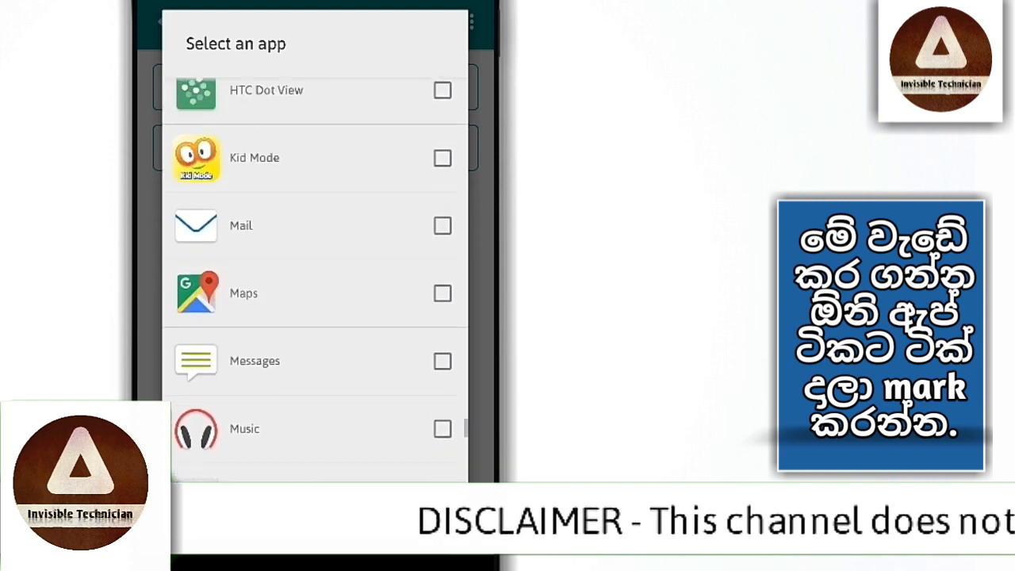
left_click(441, 372)
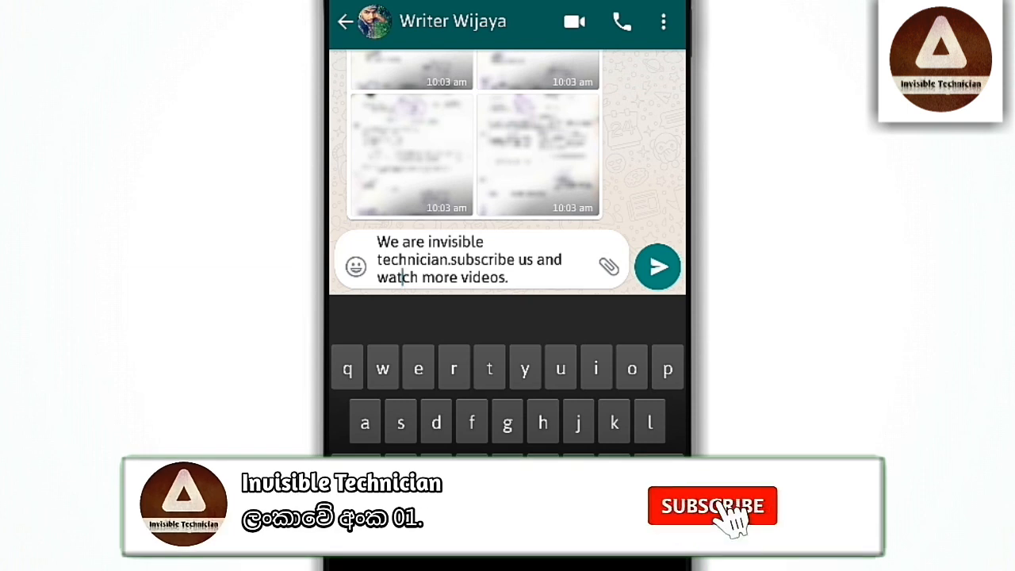
Move the insertion point back along the drafted subscribe message's last line with the volume keys.
left_click(710, 505)
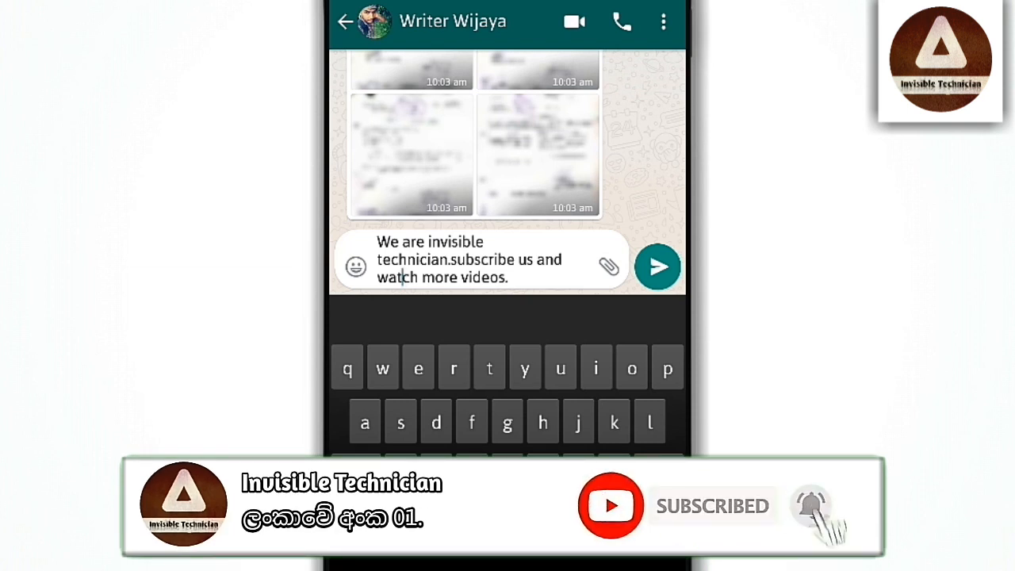
left_click(811, 506)
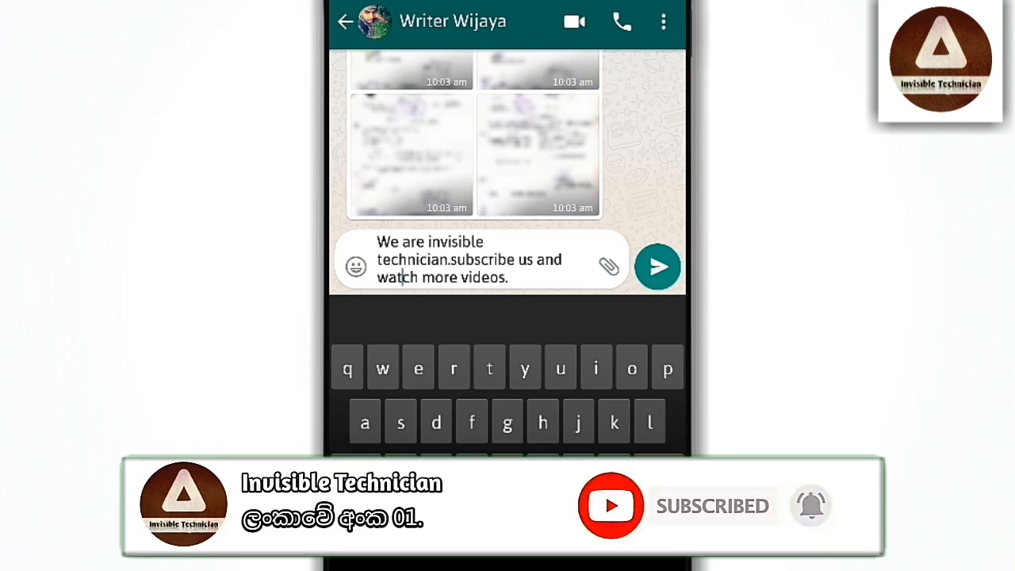